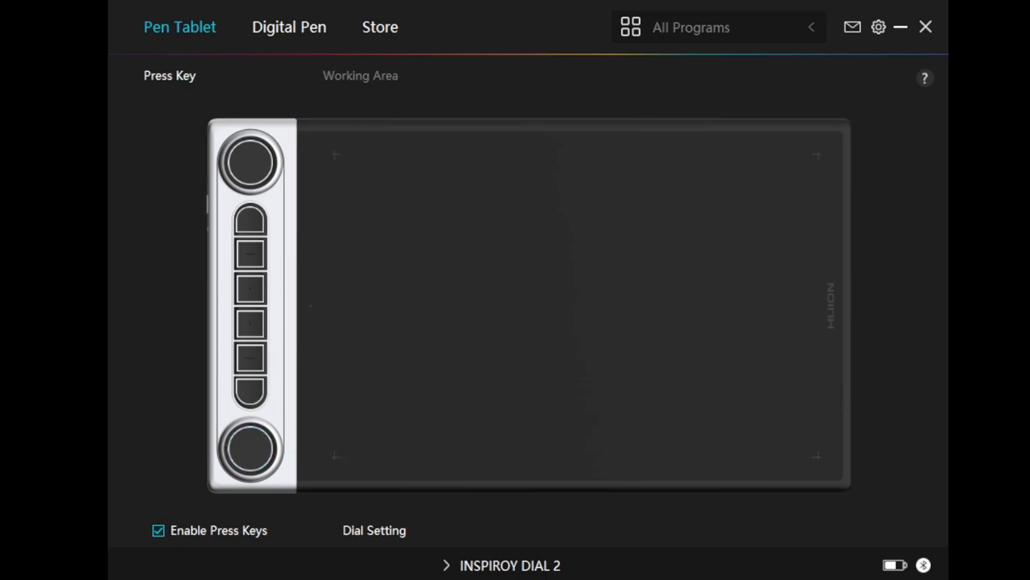
Step: Cycle the upper dial's features from Features1 Zoom in/out to Features3 Scroll Up/Down
{"action": "left_click", "coordinate": [250, 161]}
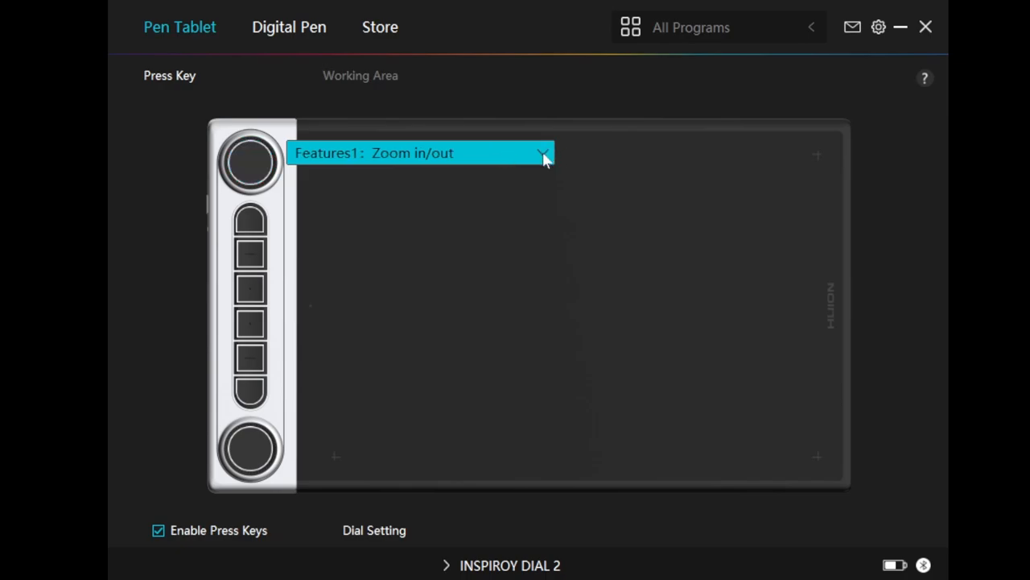
{"action": "mouse_move", "coordinate": [552, 242]}
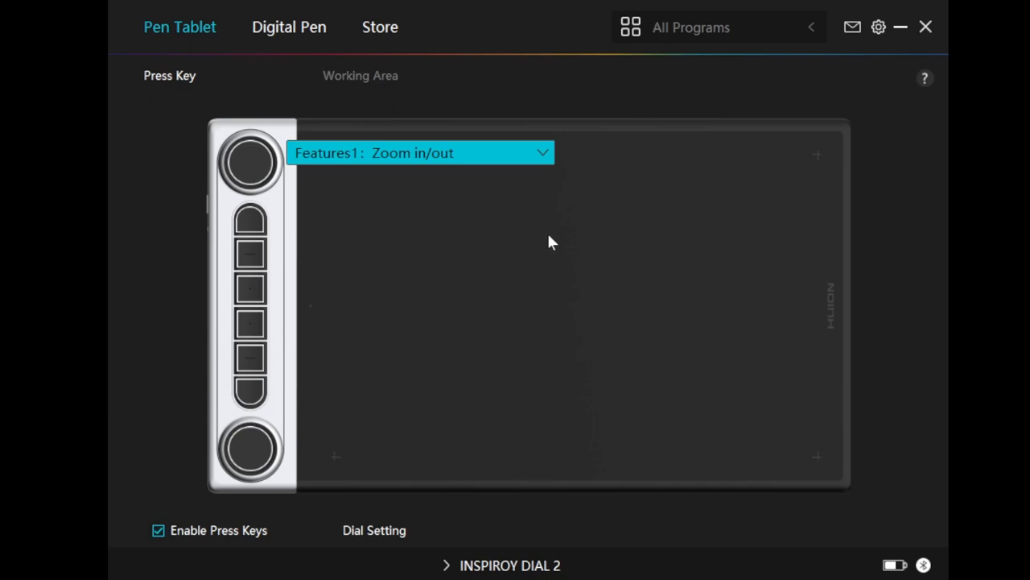
{"action": "mouse_move", "coordinate": [477, 197]}
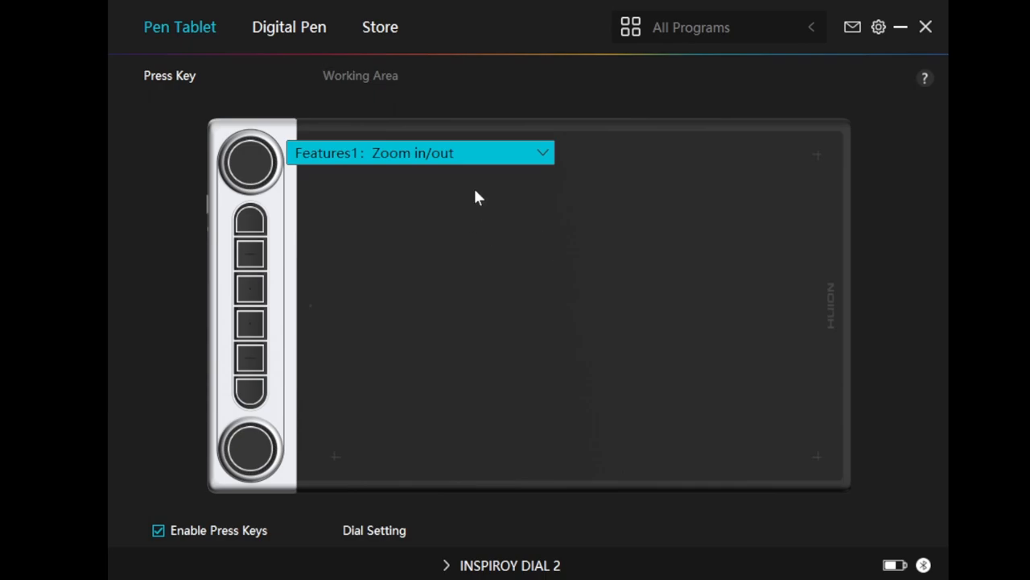
{"action": "mouse_move", "coordinate": [478, 194]}
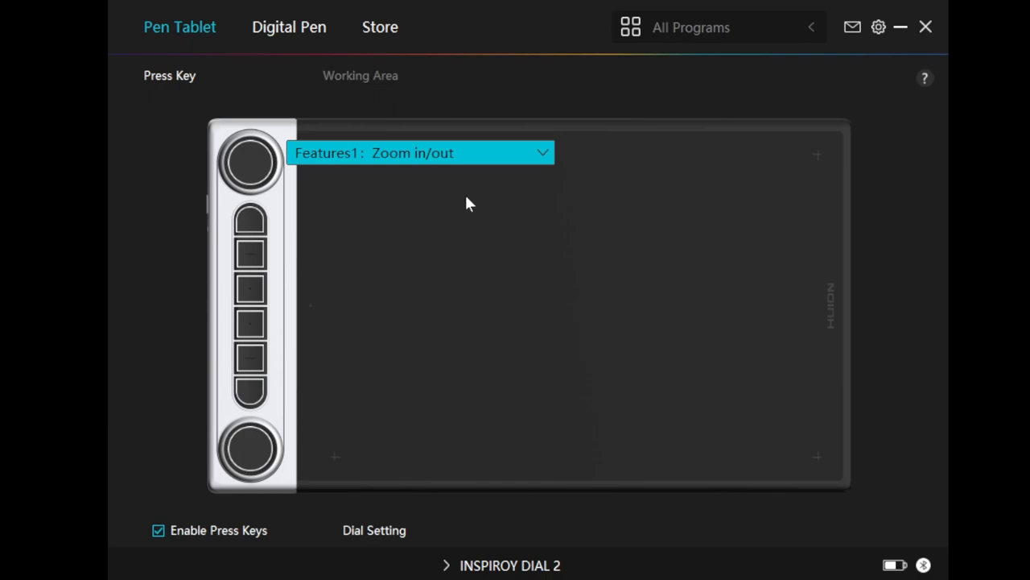
{"action": "mouse_move", "coordinate": [465, 191]}
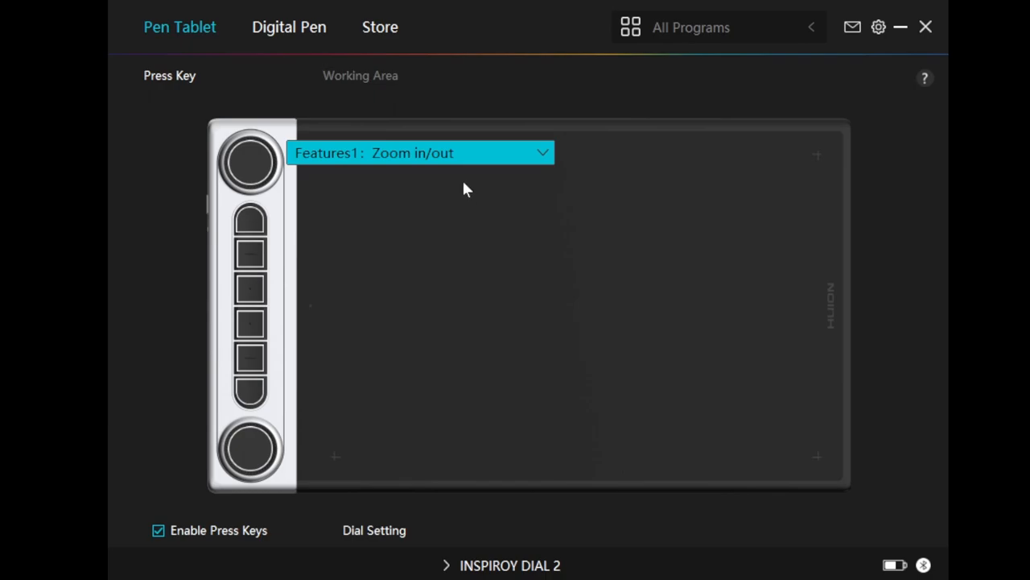
{"action": "mouse_move", "coordinate": [470, 191]}
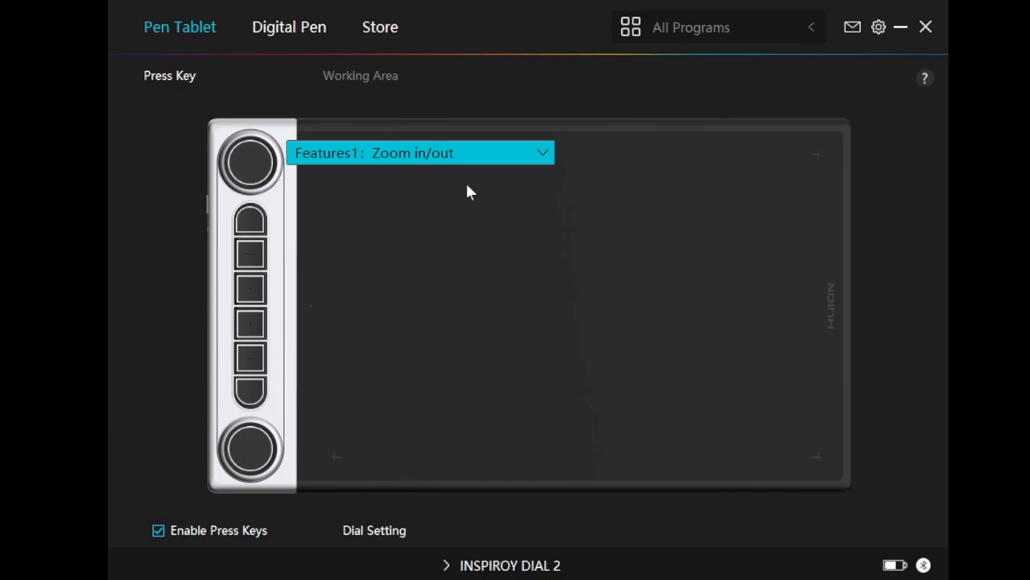
{"action": "mouse_move", "coordinate": [471, 200]}
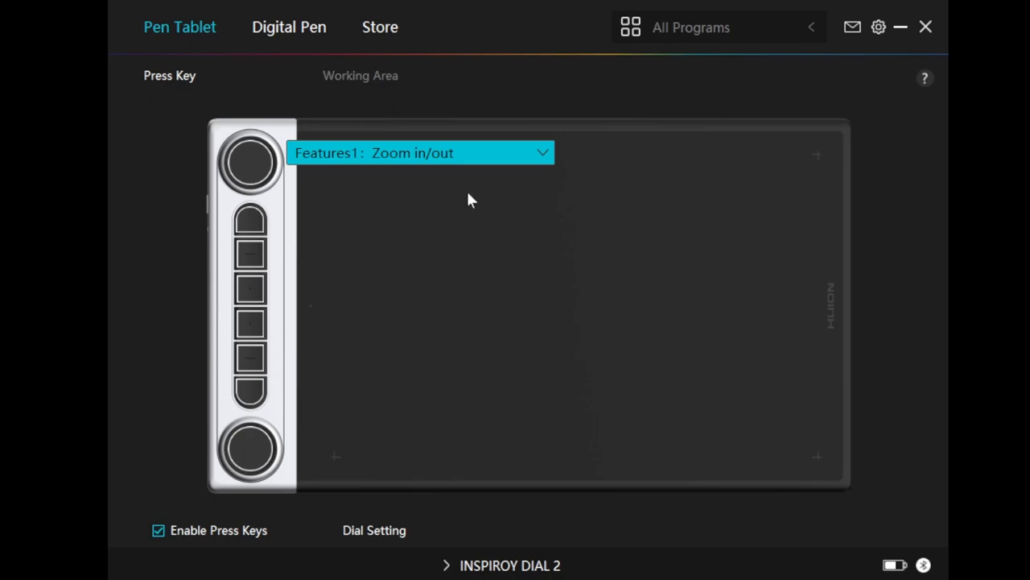
{"action": "mouse_move", "coordinate": [475, 192]}
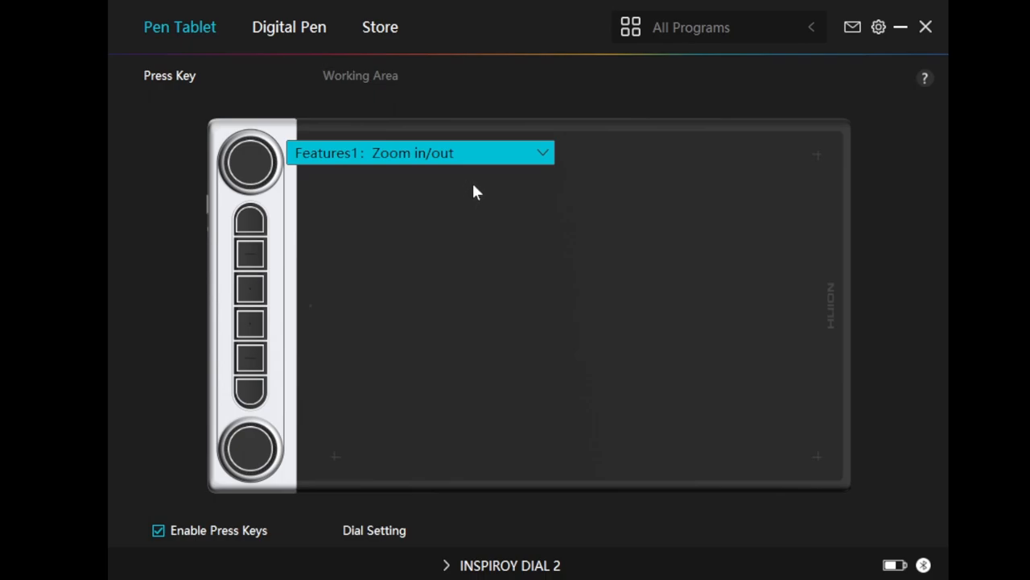
{"action": "left_click", "coordinate": [419, 153]}
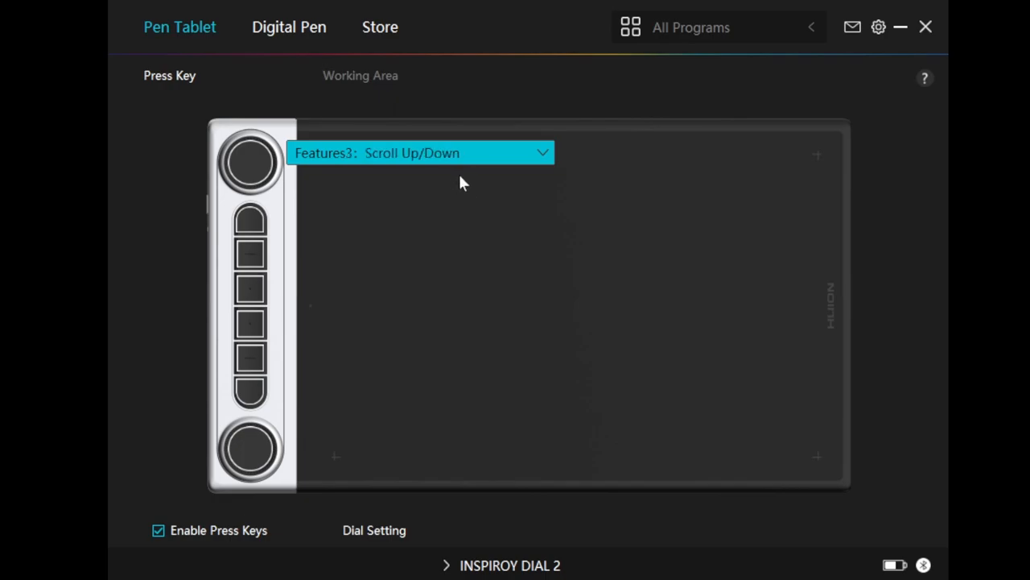
Step: Set the lower dial's Features1 to Adjust Brush Size and bring up Features2's choices
{"action": "left_click", "coordinate": [250, 446]}
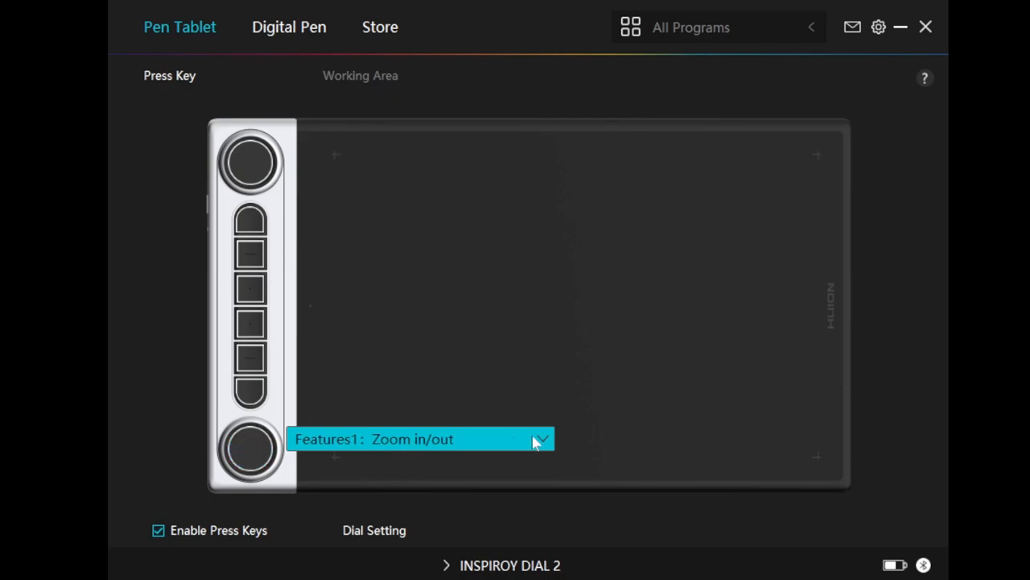
{"action": "left_click", "coordinate": [541, 439]}
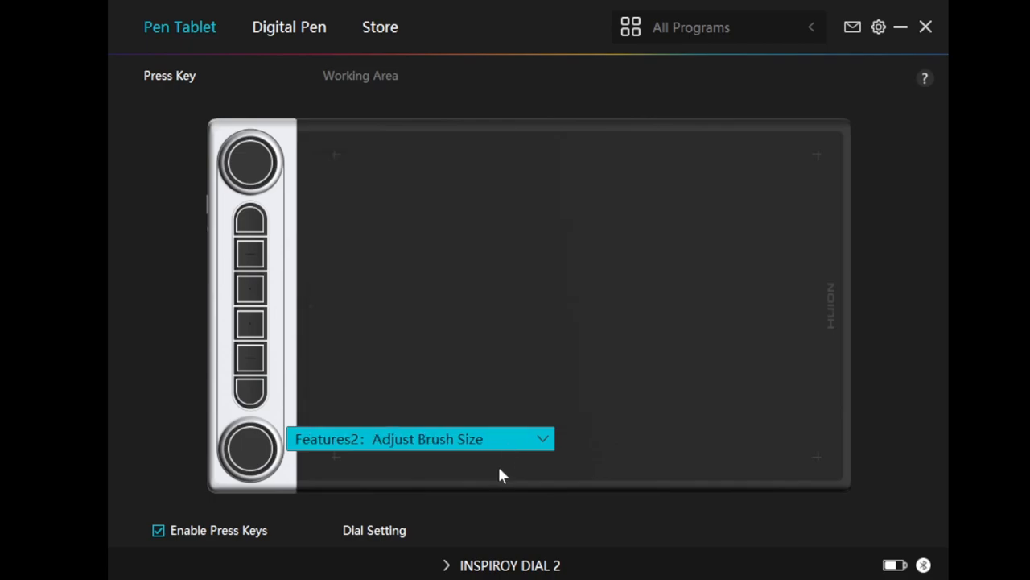
{"action": "mouse_move", "coordinate": [505, 475]}
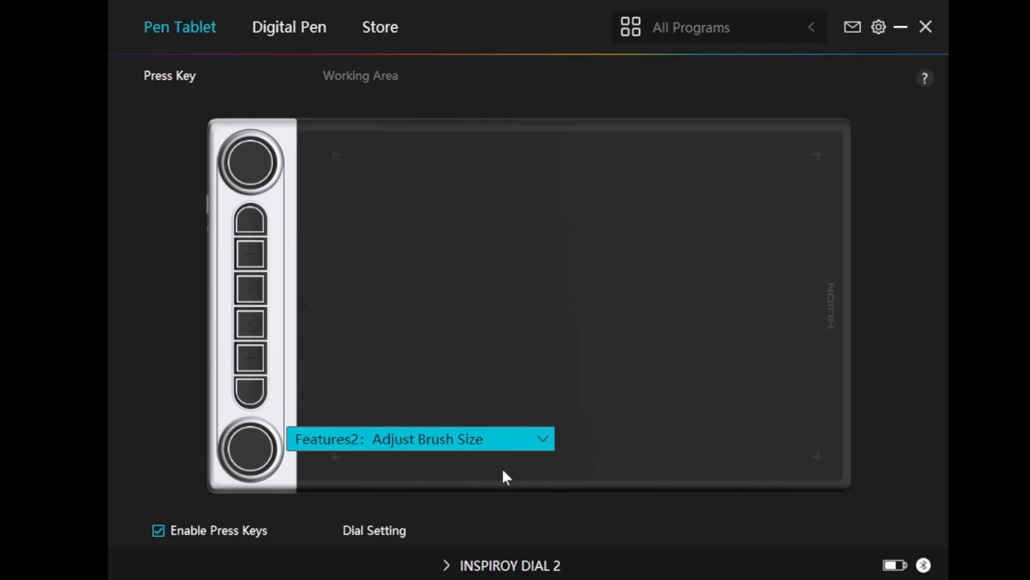
{"action": "left_click", "coordinate": [421, 439]}
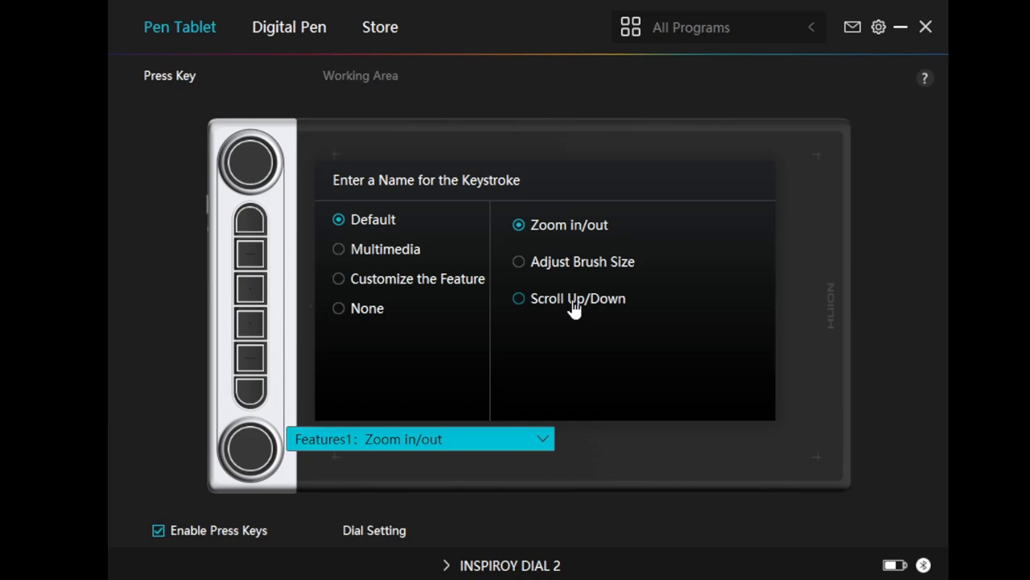
{"action": "mouse_move", "coordinate": [599, 272]}
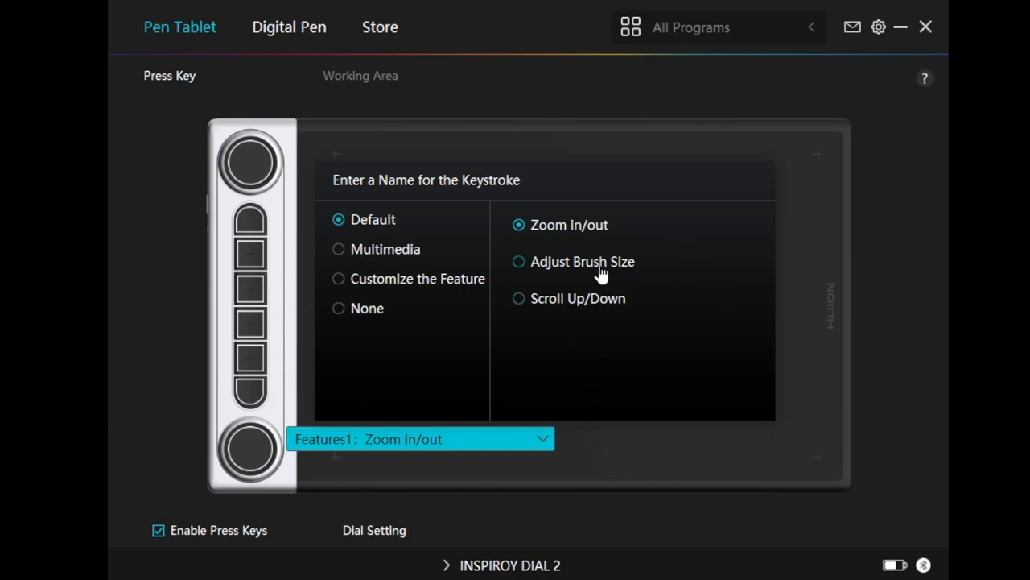
{"action": "left_click", "coordinate": [519, 261]}
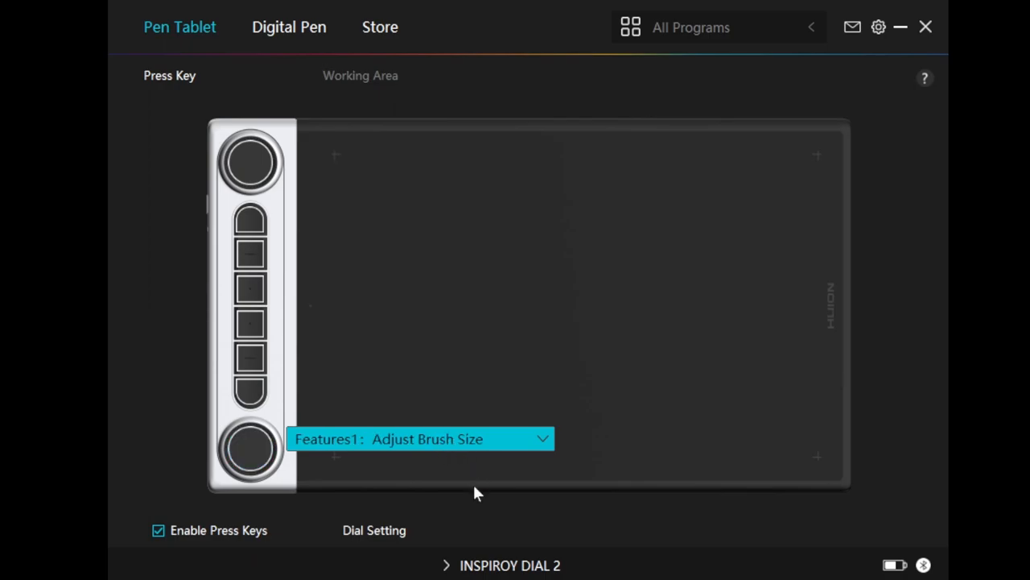
{"action": "left_click", "coordinate": [421, 439]}
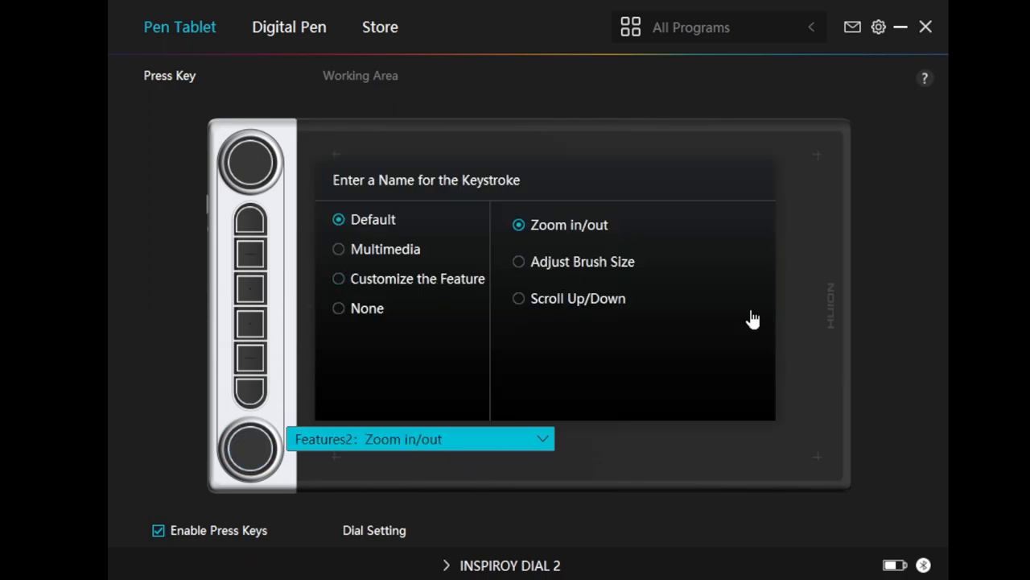
{"action": "mouse_move", "coordinate": [592, 257]}
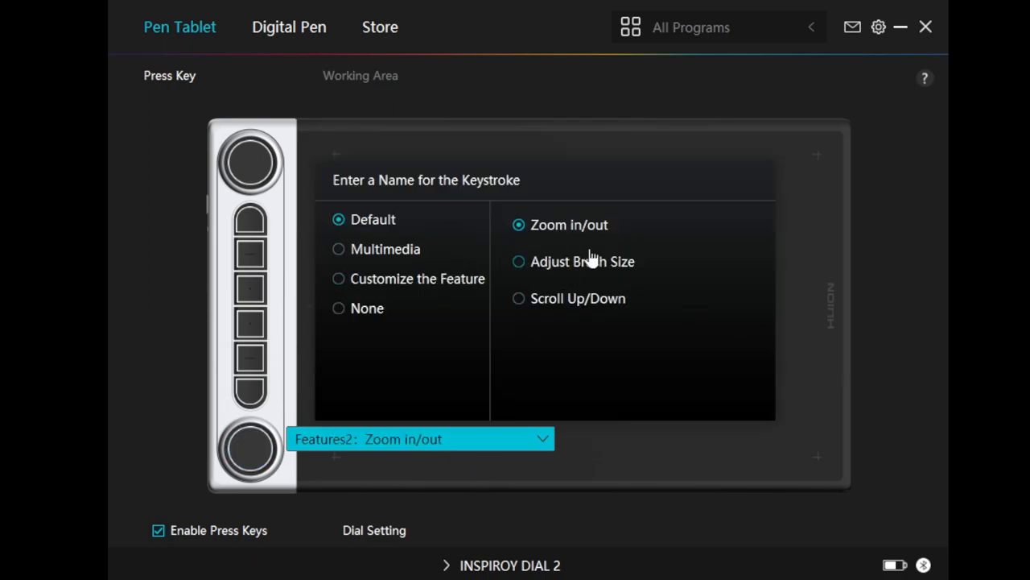
Step: Browse the Multimedia options, then switch the feature to Customize the Feature
{"action": "left_click", "coordinate": [338, 249]}
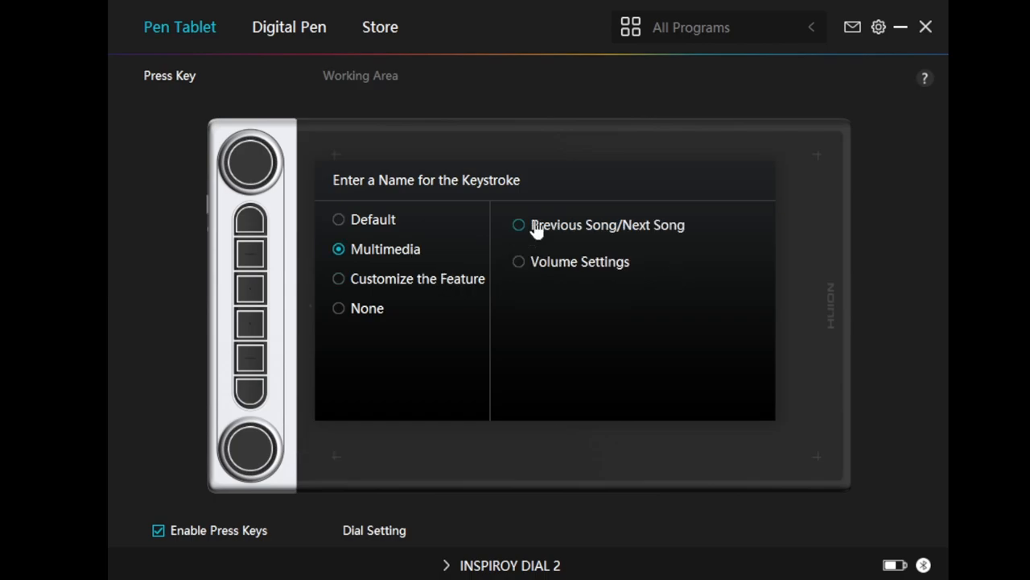
{"action": "mouse_move", "coordinate": [561, 270]}
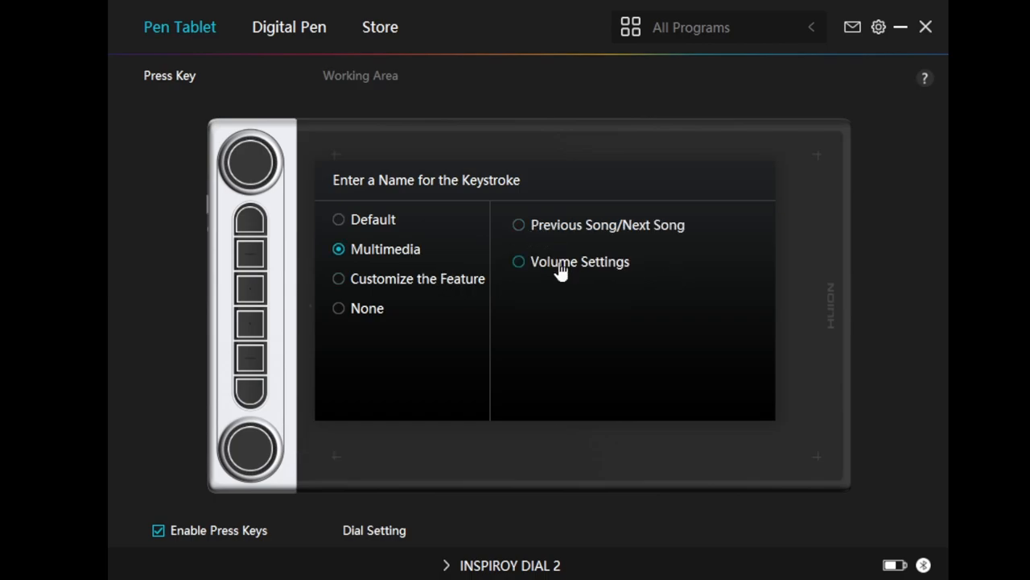
{"action": "left_click", "coordinate": [339, 278]}
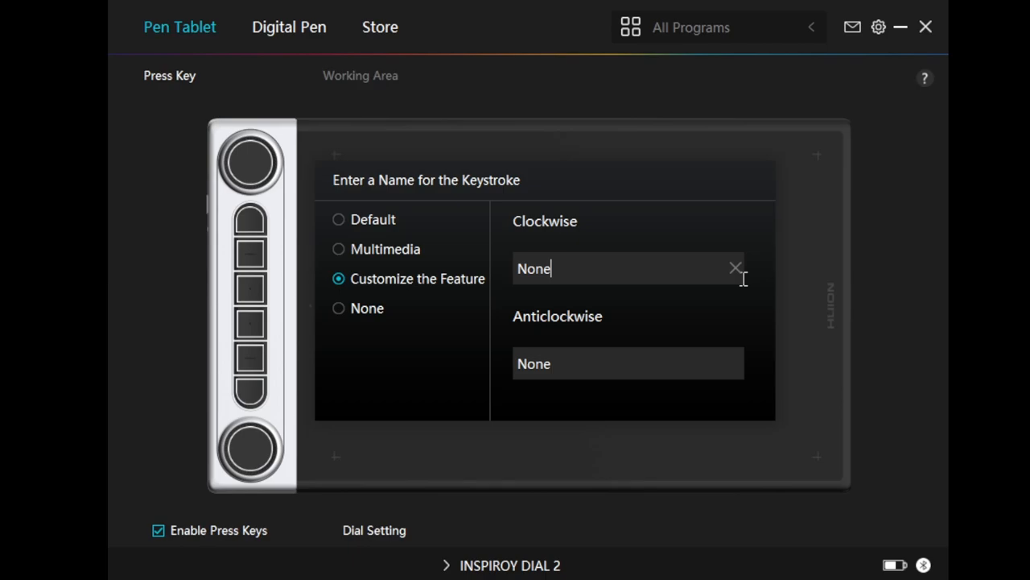
{"action": "mouse_move", "coordinate": [633, 278]}
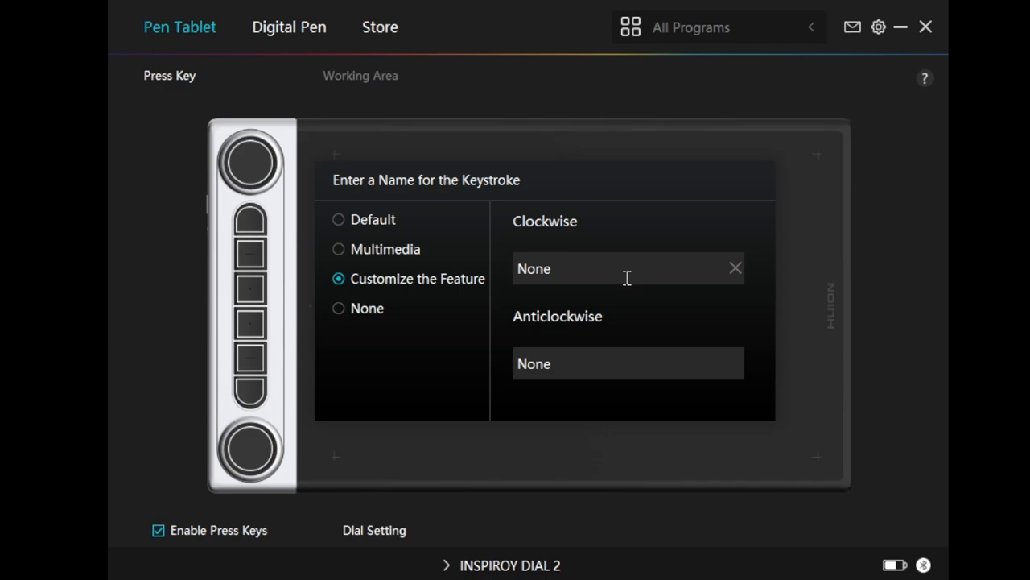
Step: Assign Ctrl+= to clockwise and Ctrl+- to anticlockwise dial rotation
{"action": "type", "text": "Ctrl+="}
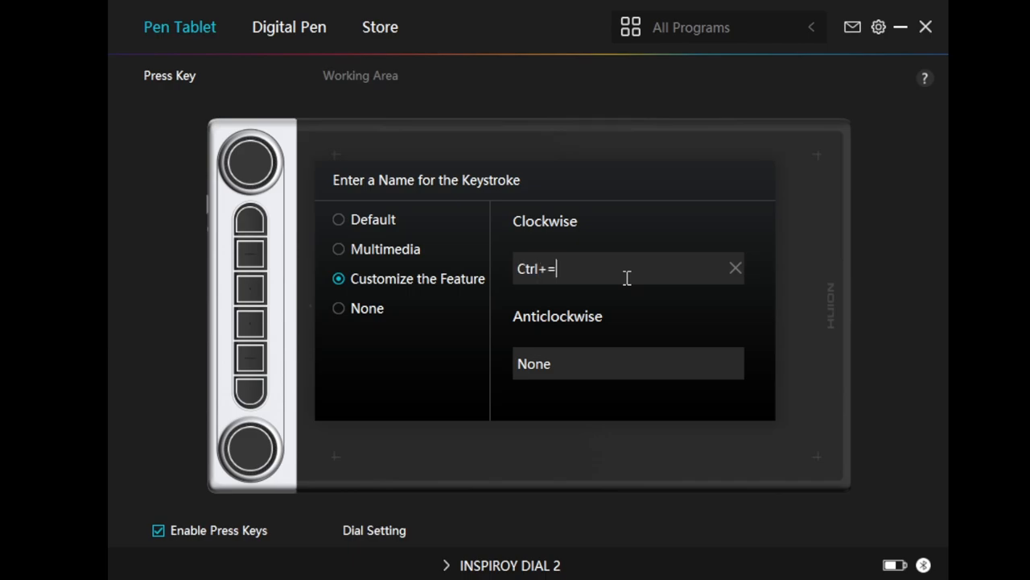
{"action": "mouse_move", "coordinate": [604, 369]}
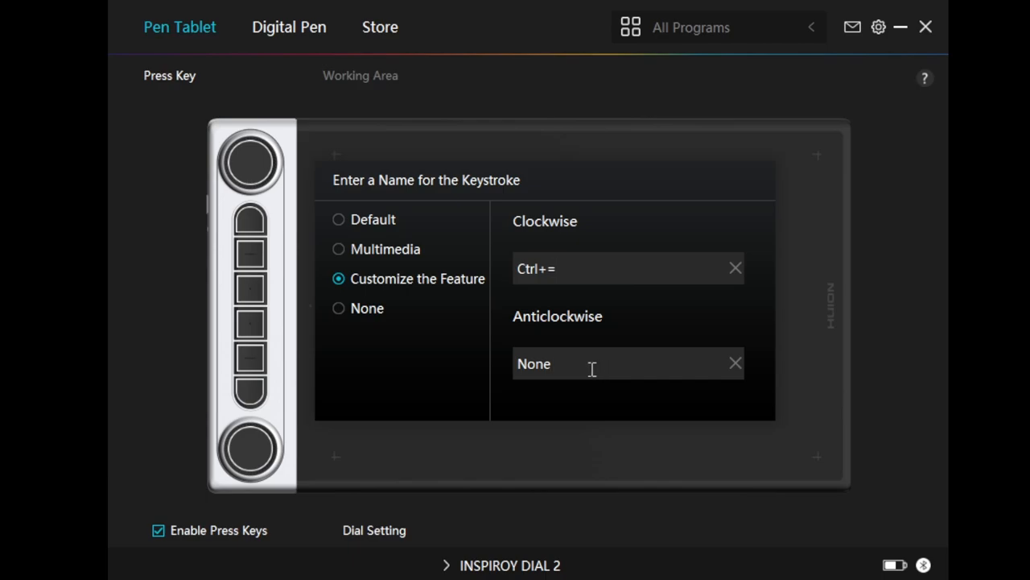
{"action": "type", "text": "Ctrl+-"}
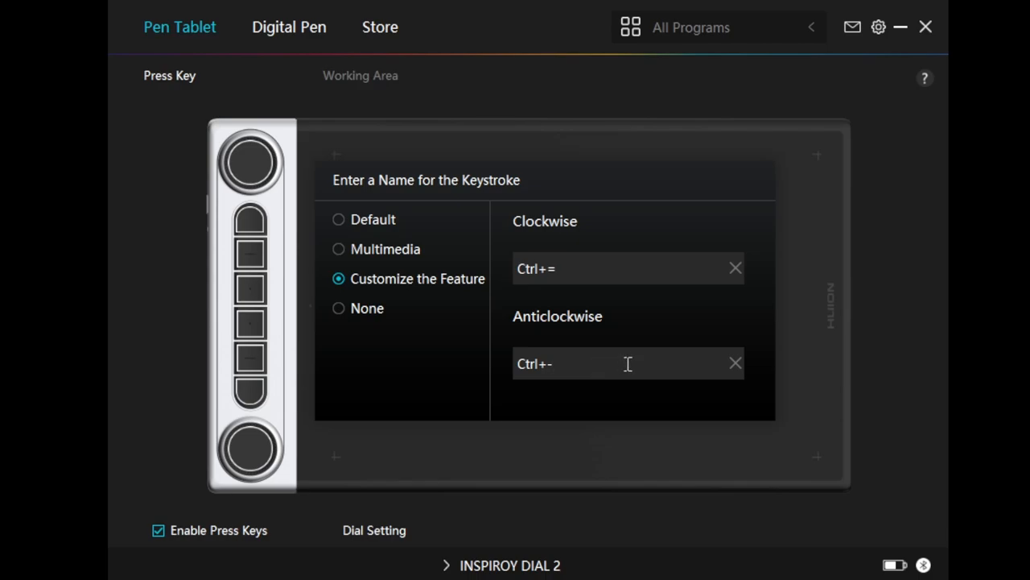
{"action": "mouse_move", "coordinate": [631, 364]}
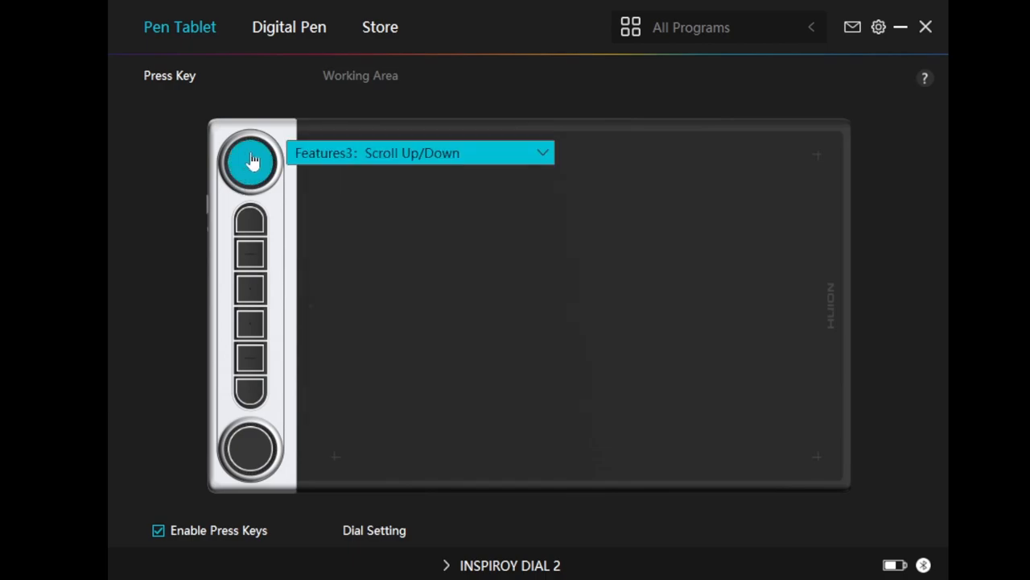
{"action": "mouse_move", "coordinate": [432, 187]}
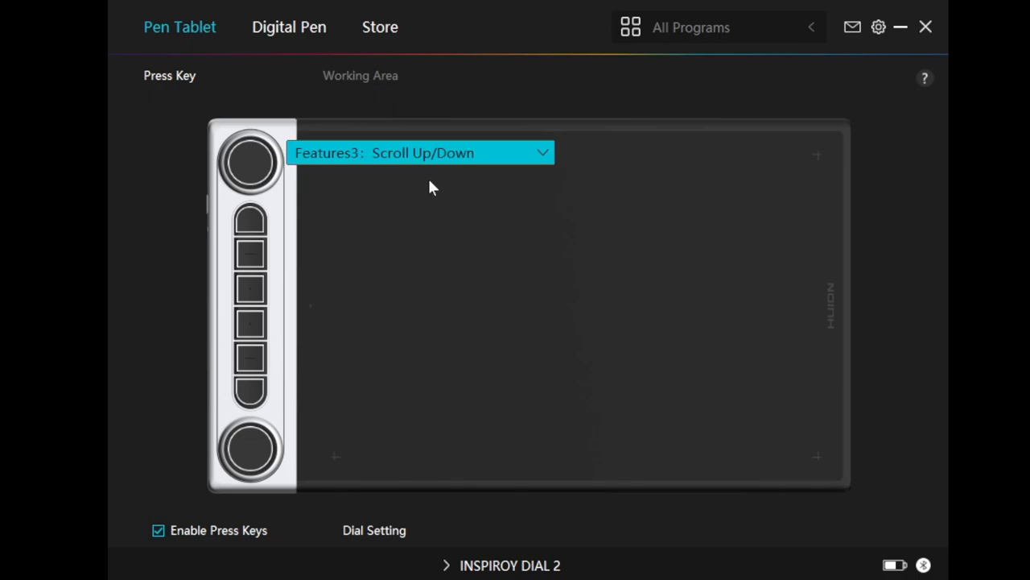
Step: Show the lower dial's Default choices: Zoom in/out, Adjust Brush Size, Scroll Up/Down
{"action": "left_click", "coordinate": [420, 153]}
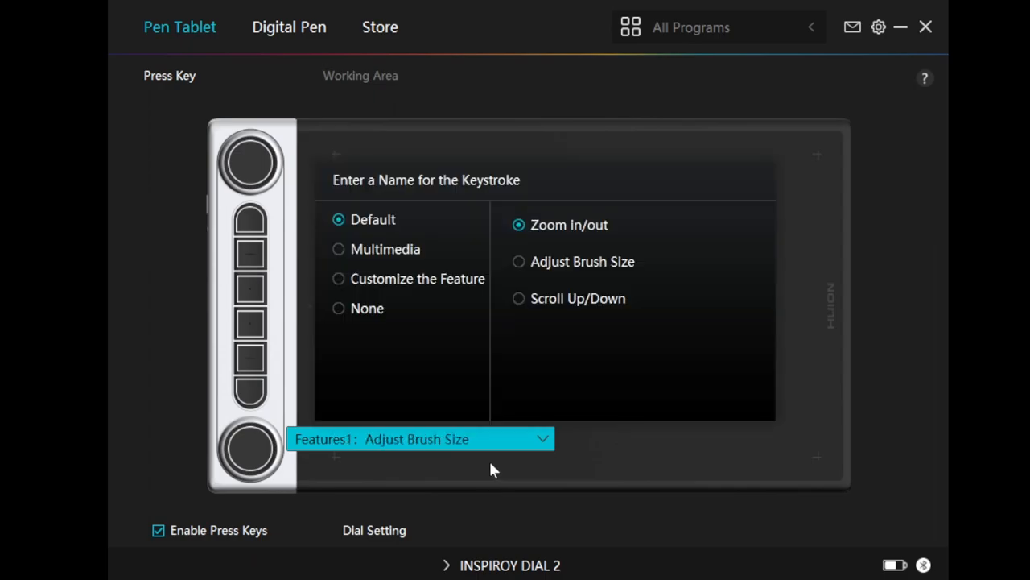
{"action": "mouse_move", "coordinate": [713, 270]}
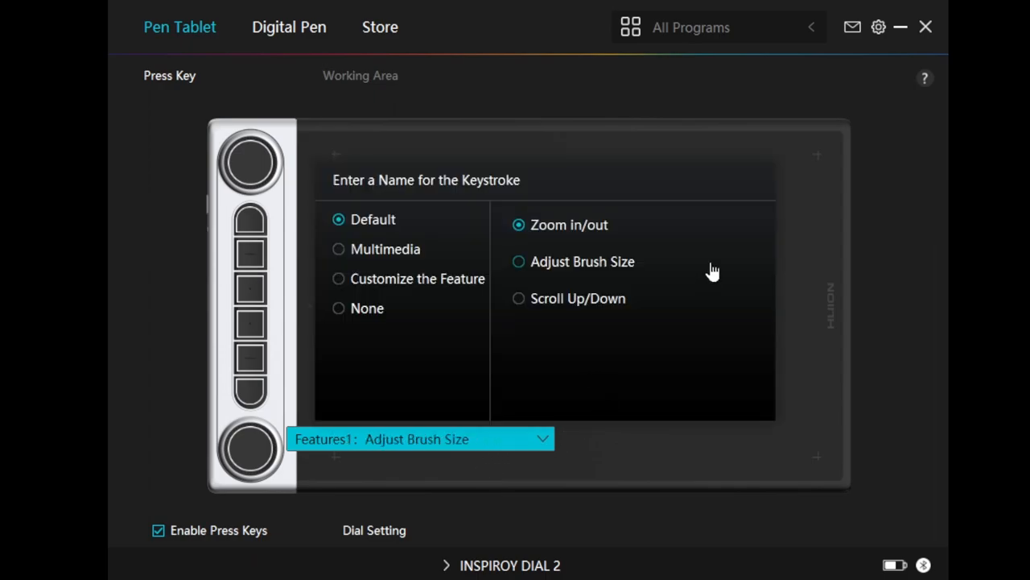
{"action": "mouse_move", "coordinate": [724, 278]}
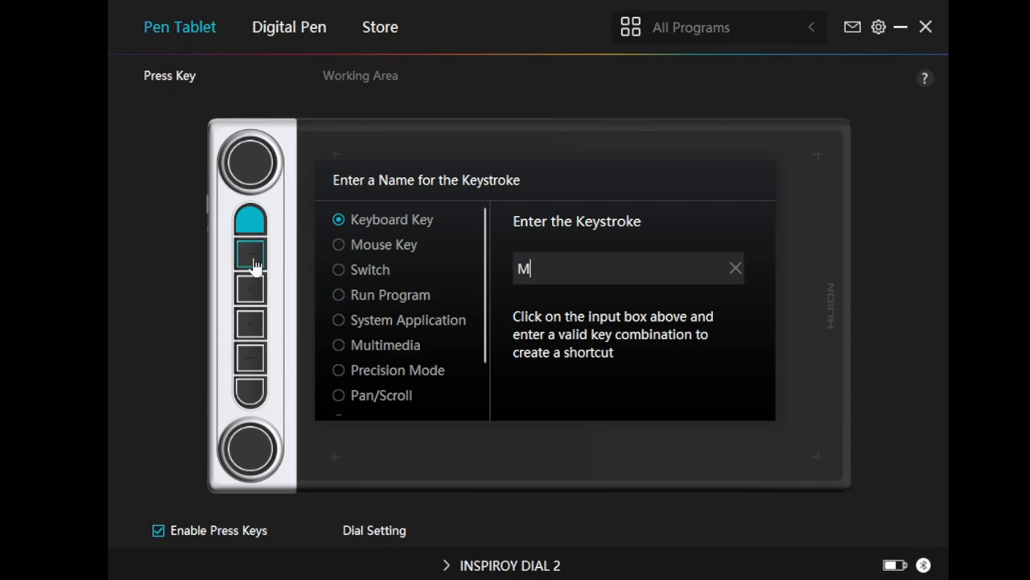
Step: Assign keyboard shortcuts E, W and Ctrl+S to the press keys, then view Working Area
{"action": "type", "text": "E"}
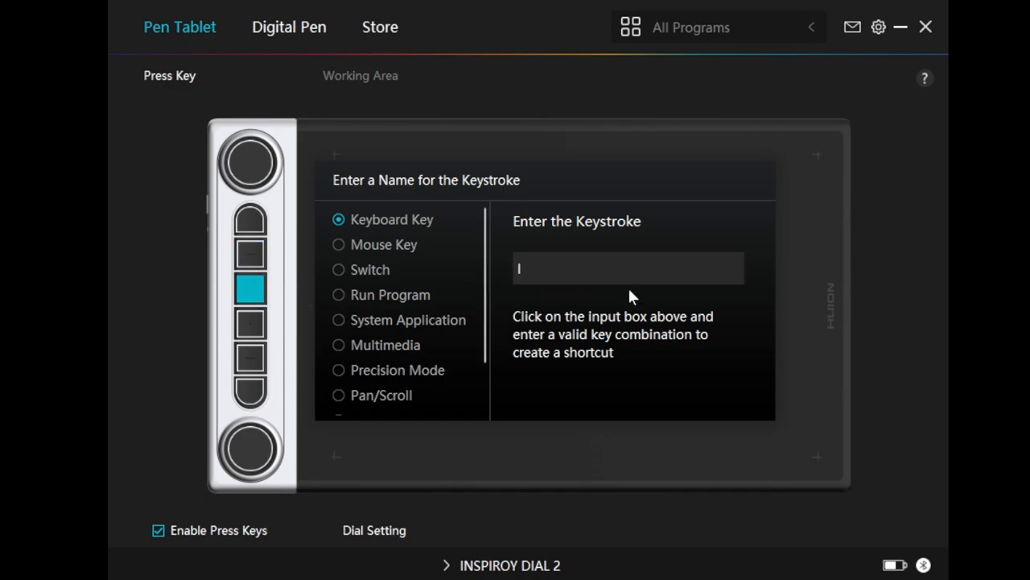
{"action": "type", "text": "W"}
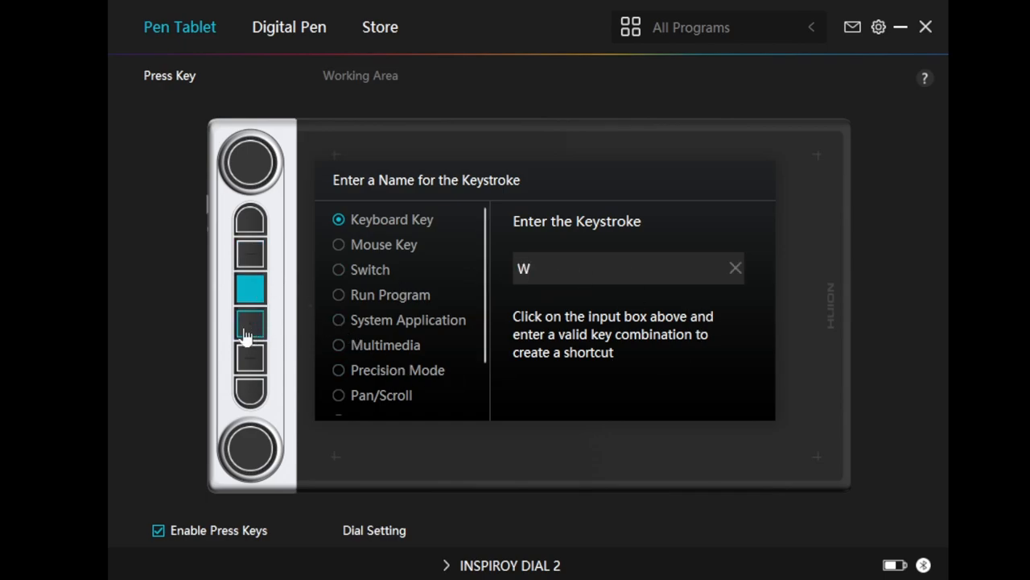
{"action": "type", "text": "Ctrl+S"}
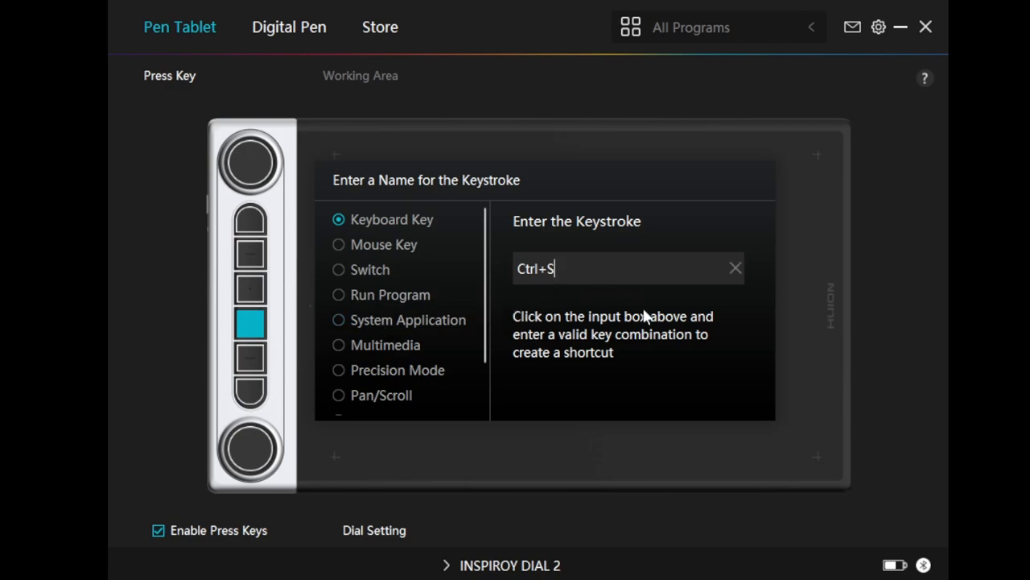
{"action": "mouse_move", "coordinate": [250, 374]}
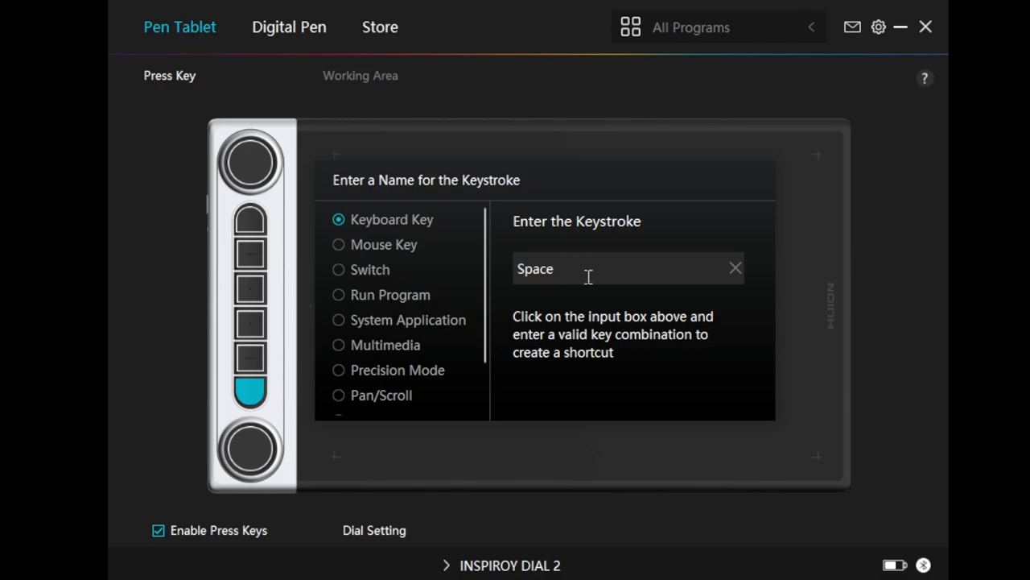
{"action": "mouse_move", "coordinate": [683, 354]}
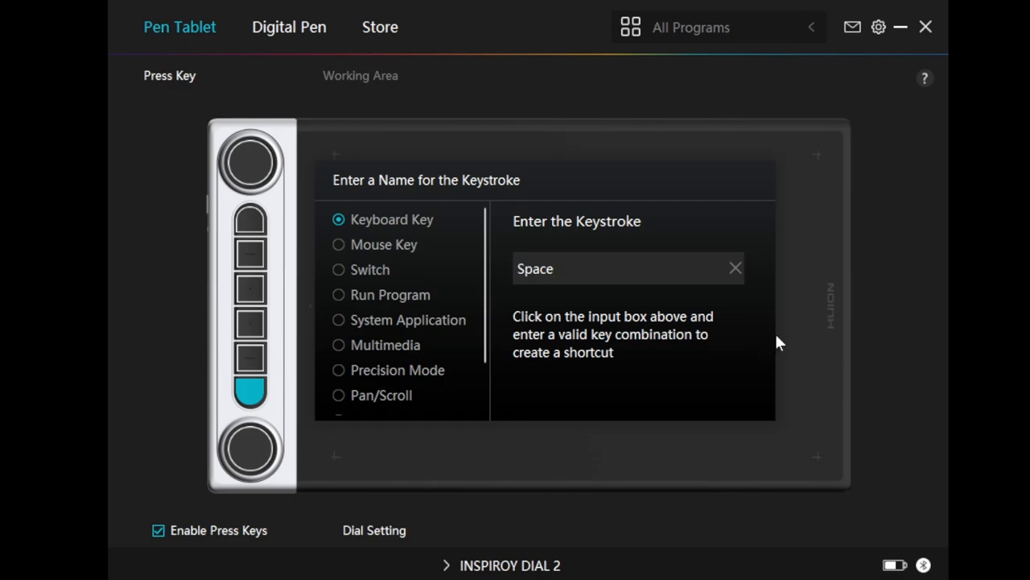
{"action": "left_click", "coordinate": [360, 75]}
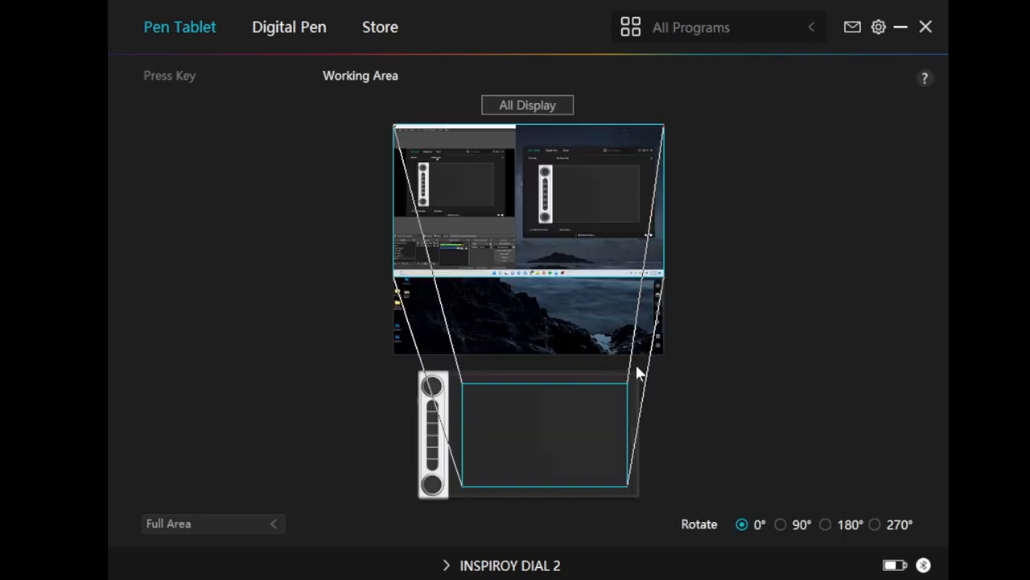
{"action": "mouse_move", "coordinate": [619, 458]}
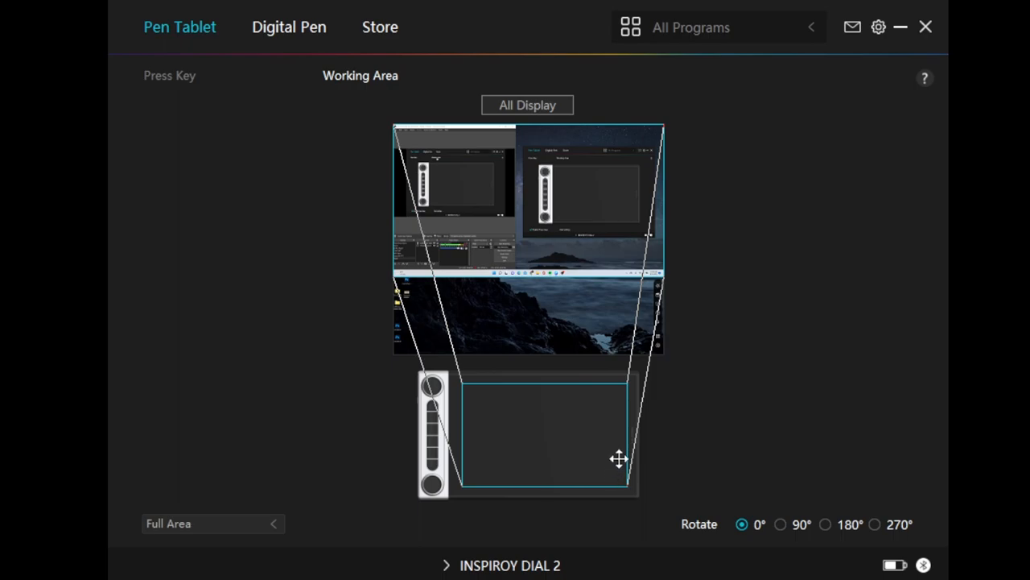
{"action": "mouse_move", "coordinate": [601, 425]}
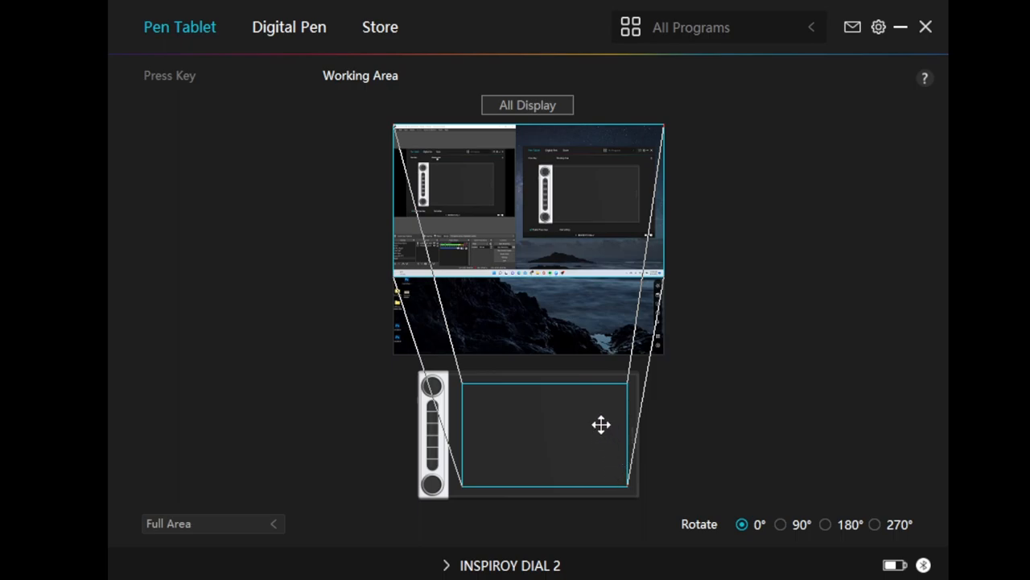
{"action": "mouse_move", "coordinate": [582, 424]}
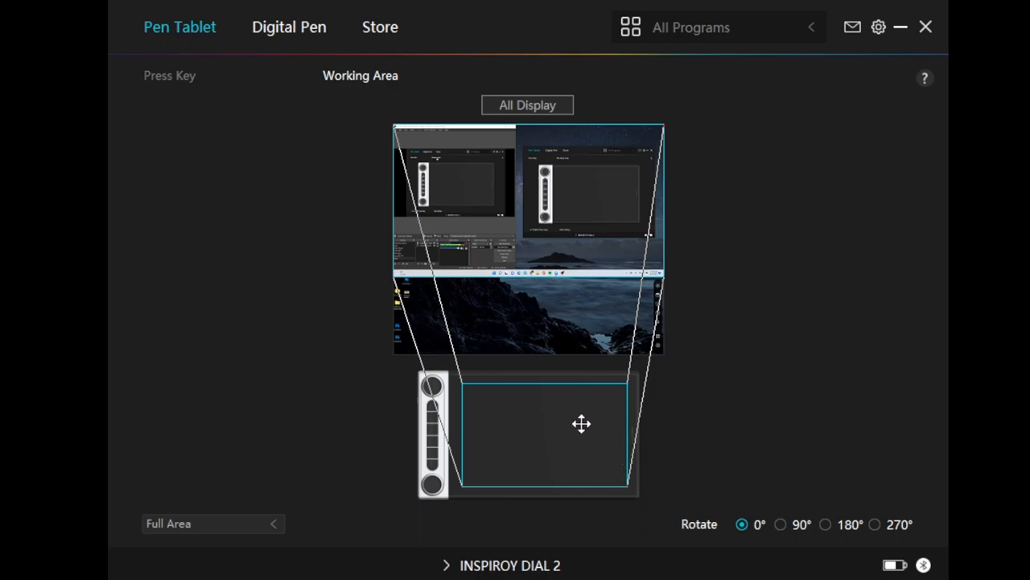
{"action": "mouse_move", "coordinate": [577, 465]}
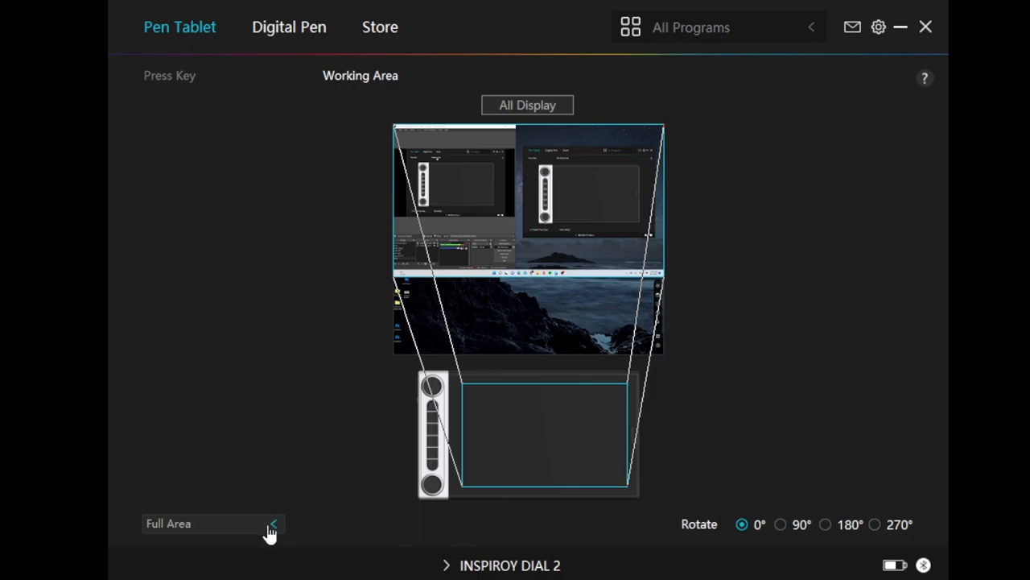
Step: Review the full-area display mapping, then view the Digital Pen's pressure sensitivity settings
{"action": "left_click", "coordinate": [213, 524]}
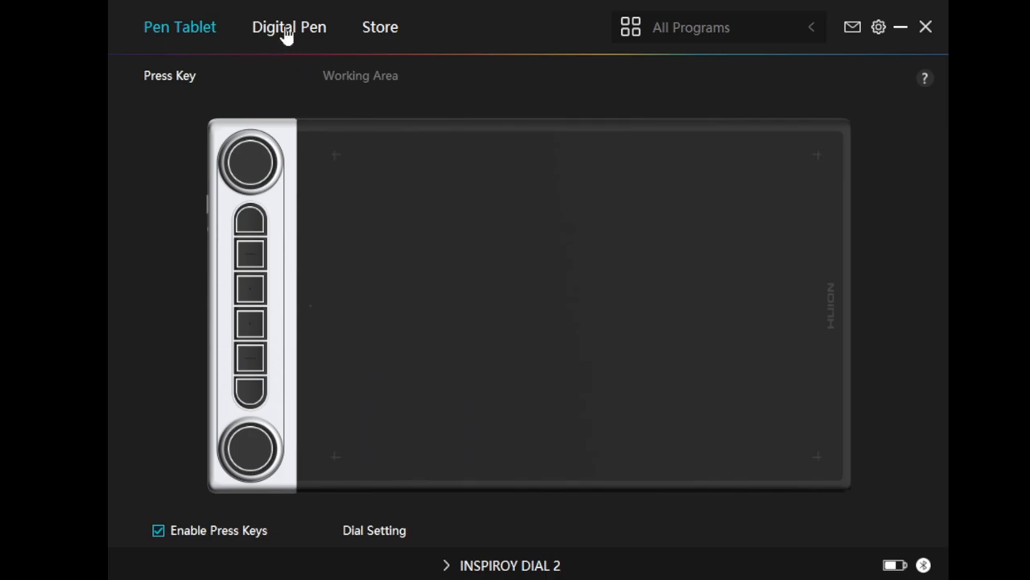
{"action": "left_click", "coordinate": [289, 27]}
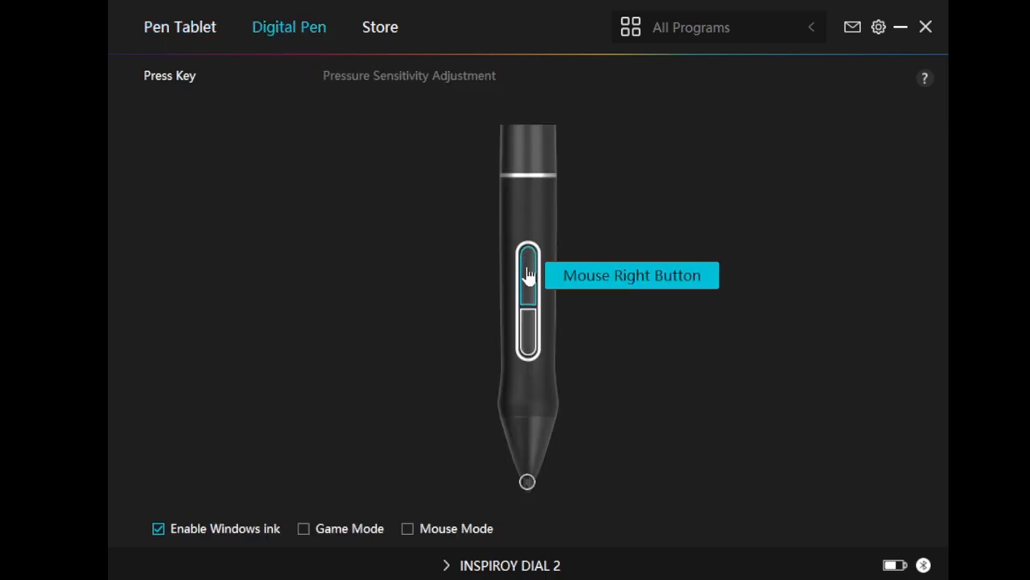
{"action": "mouse_move", "coordinate": [525, 288]}
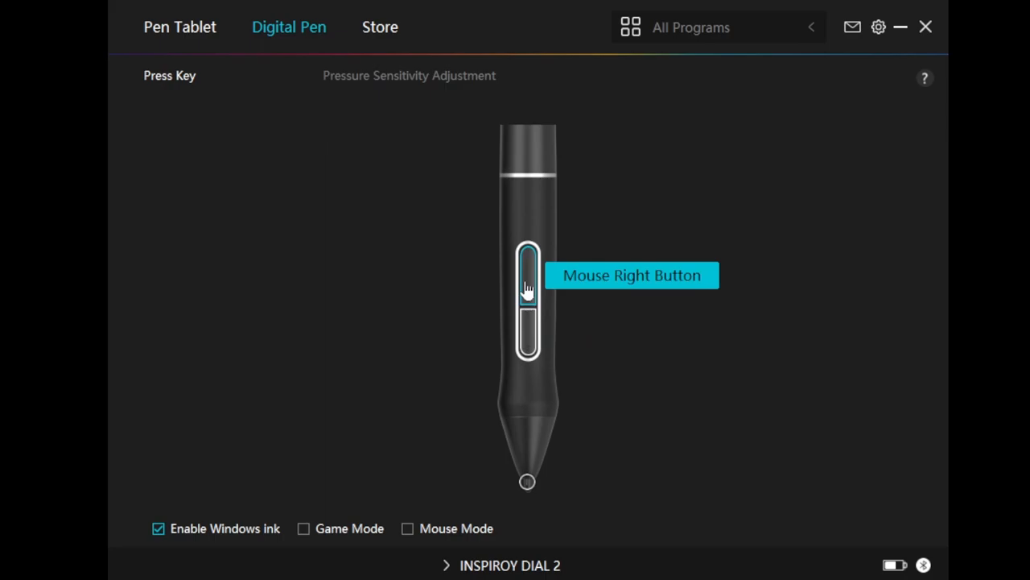
{"action": "mouse_move", "coordinate": [425, 91]}
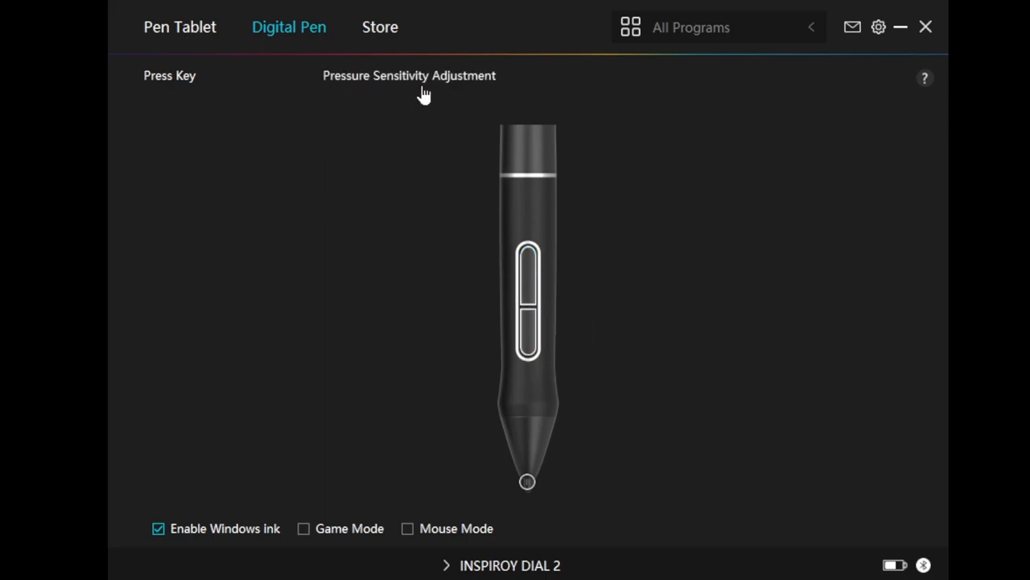
{"action": "left_click", "coordinate": [409, 75]}
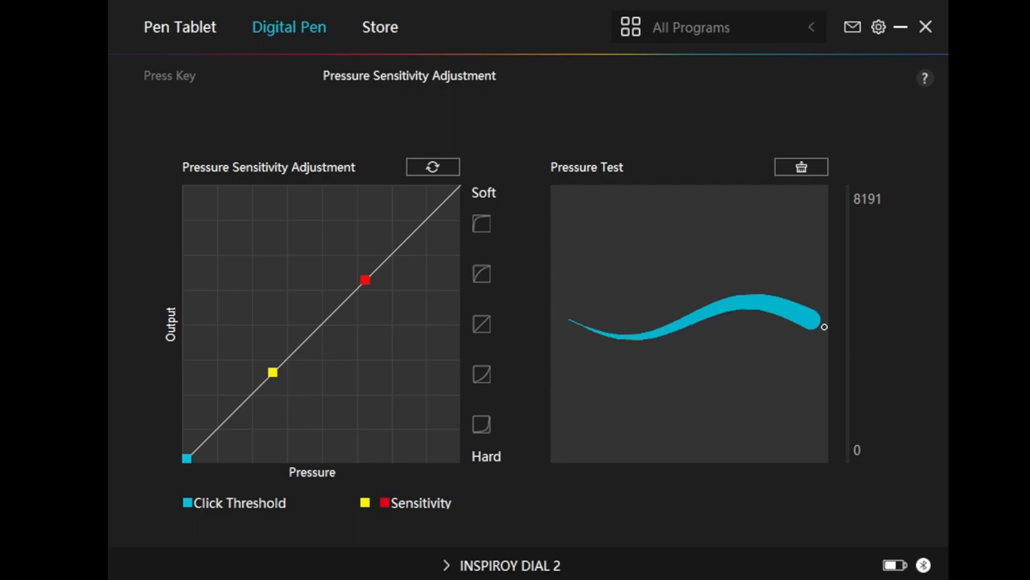
{"action": "mouse_move", "coordinate": [815, 303]}
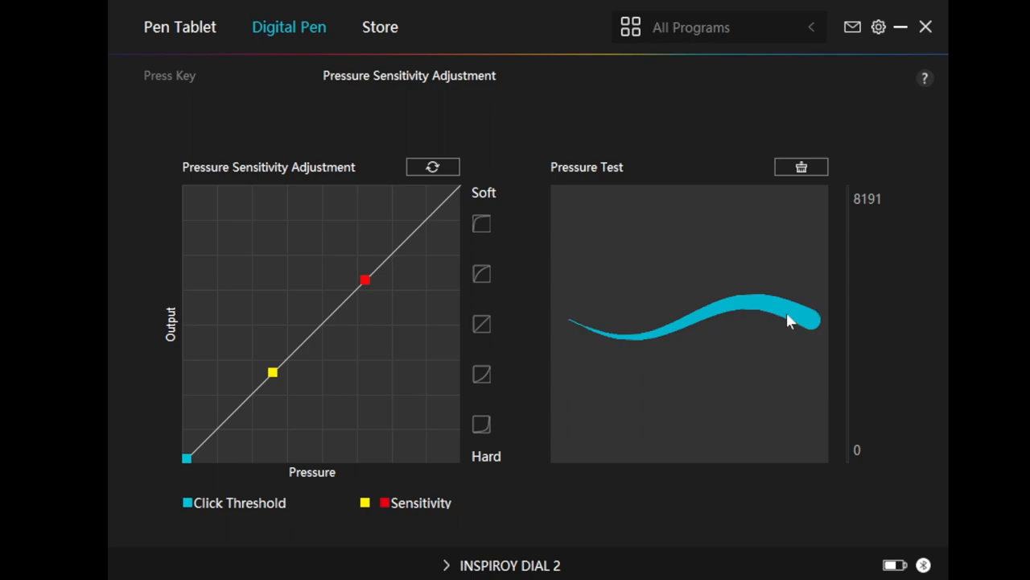
{"action": "mouse_move", "coordinate": [779, 324]}
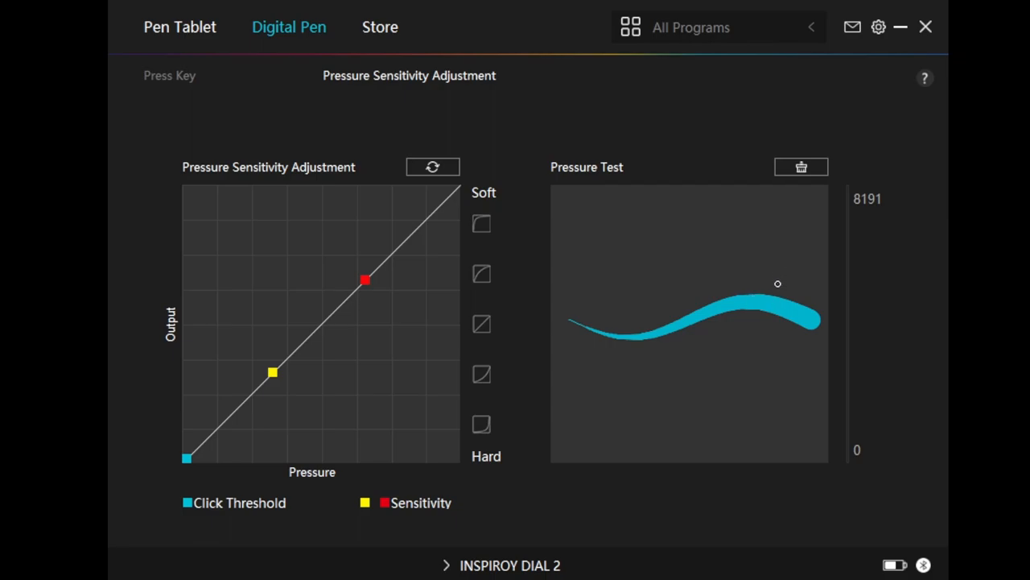
{"action": "mouse_move", "coordinate": [781, 297]}
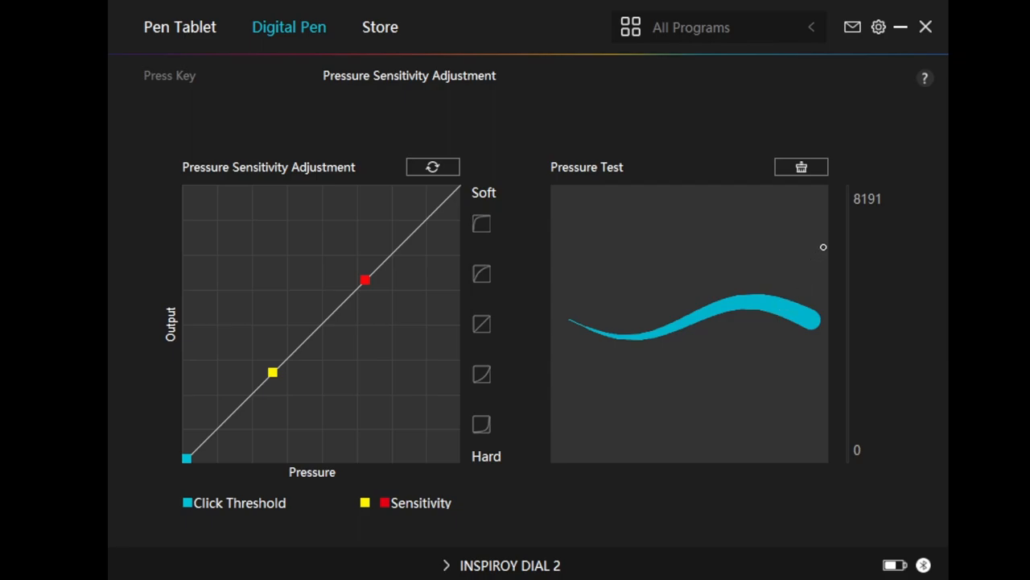
{"action": "mouse_move", "coordinate": [652, 143]}
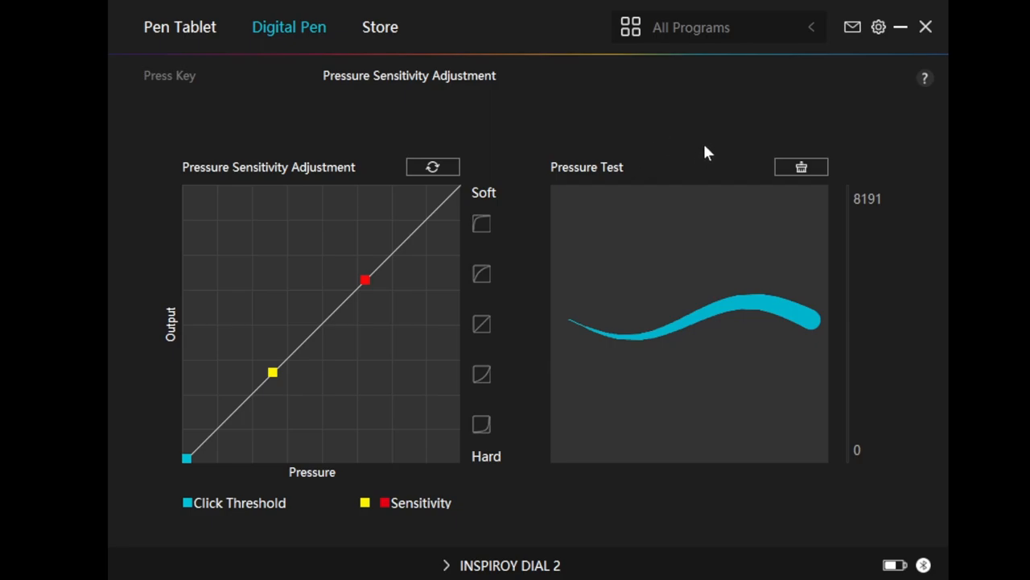
{"action": "mouse_move", "coordinate": [722, 156]}
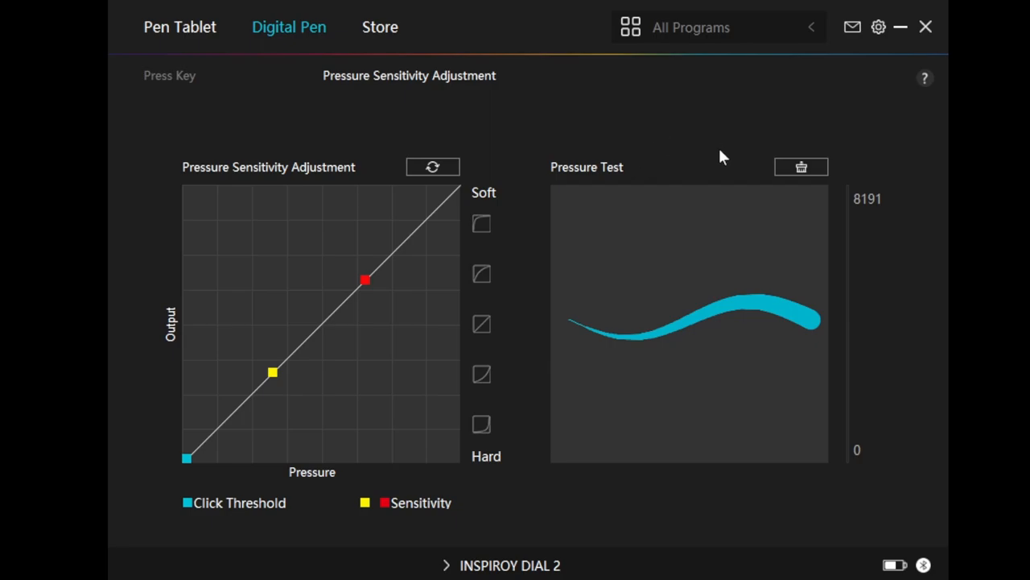